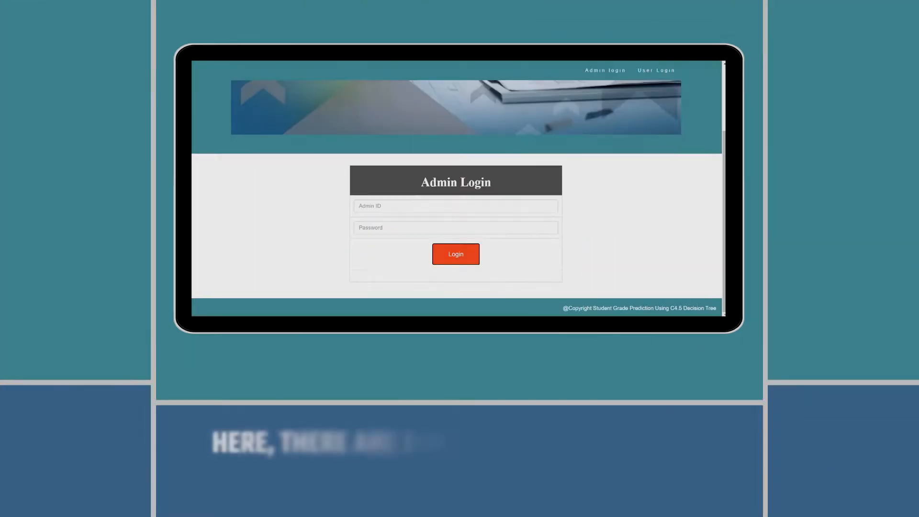
# Log in as admin with the admin ID and password, landing on the Add Students form
pyautogui.click(654, 70)
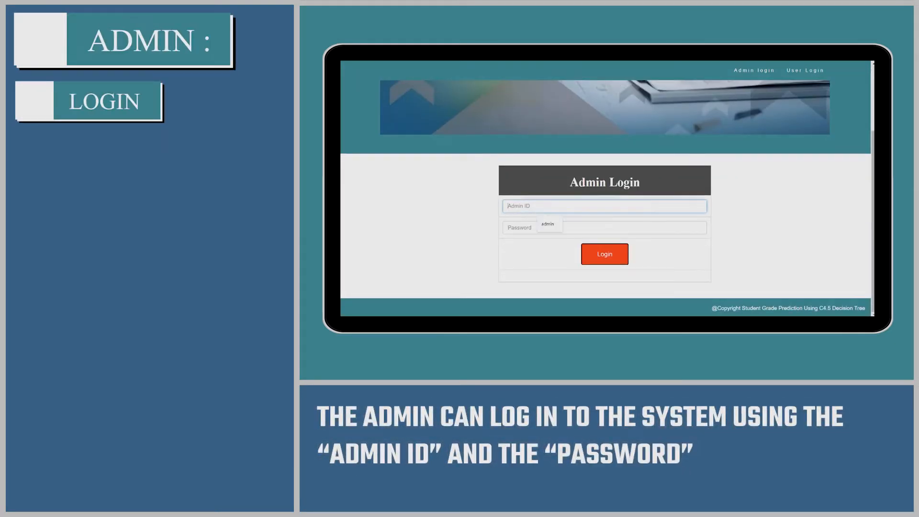
pyautogui.write('••')
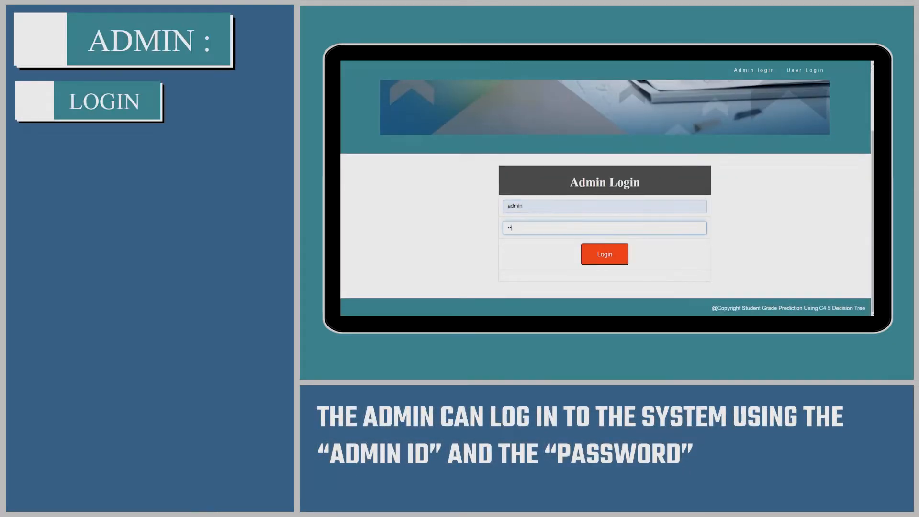
pyautogui.click(604, 254)
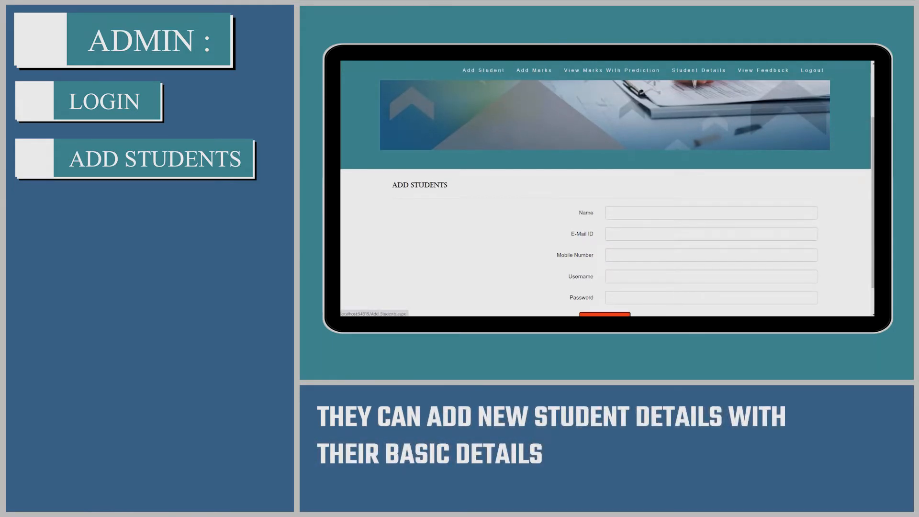
# Visit Add Marks with a qualification chosen, then Student Details, then head to User Login
pyautogui.click(533, 69)
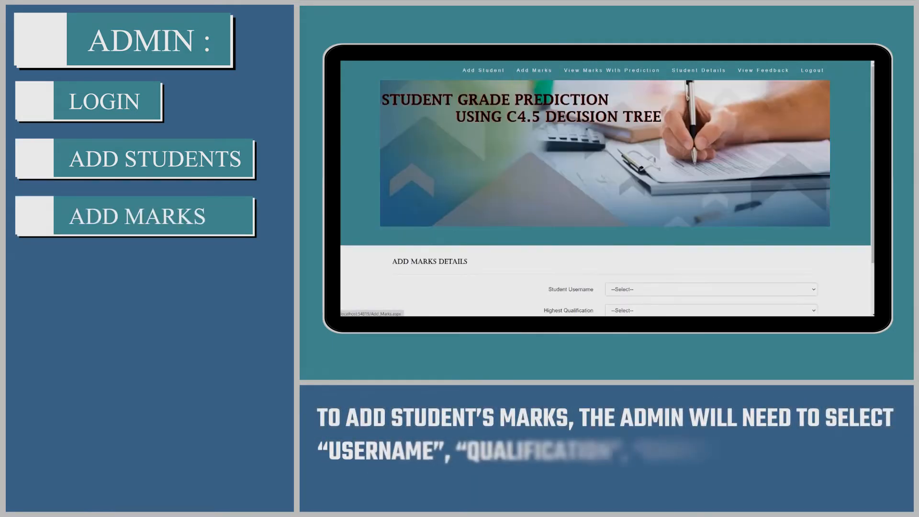
pyautogui.click(709, 246)
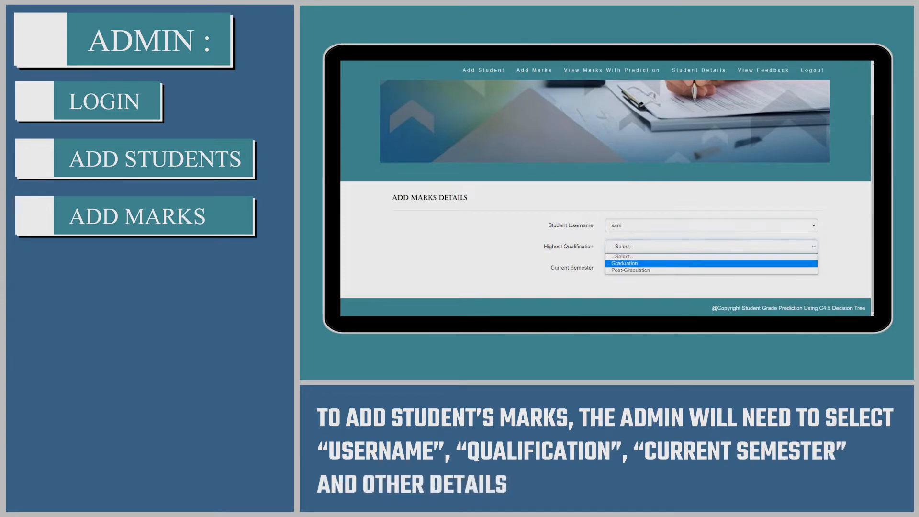
pyautogui.click(624, 263)
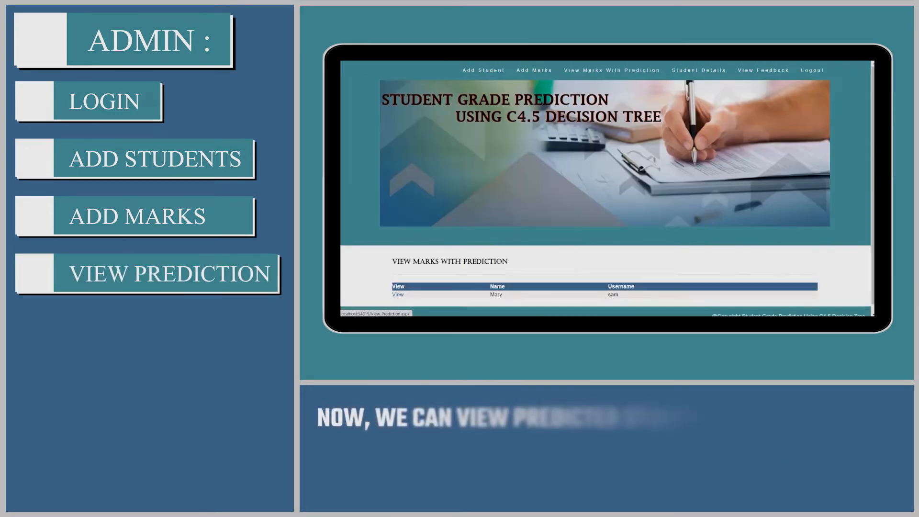
pyautogui.click(398, 294)
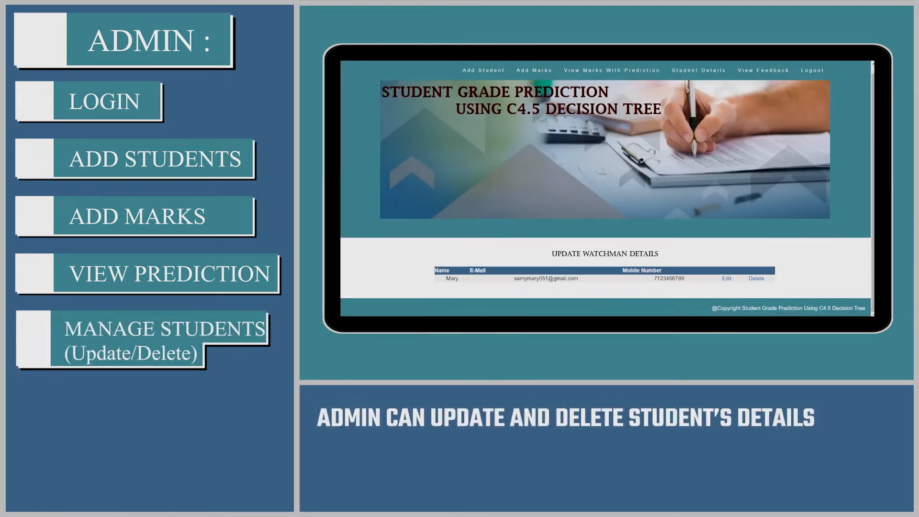
pyautogui.click(763, 70)
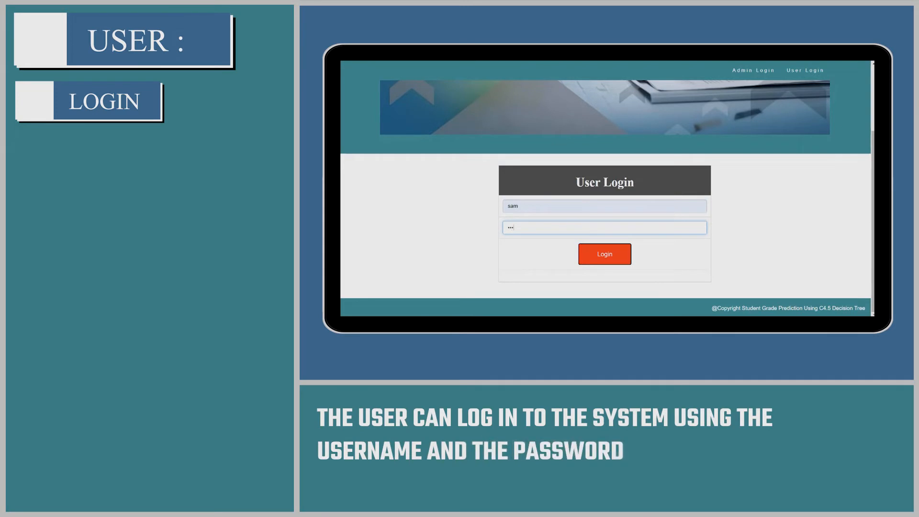
# Log in as a student, view marks with prediction, then reach the Add Feedback form
pyautogui.write('password')
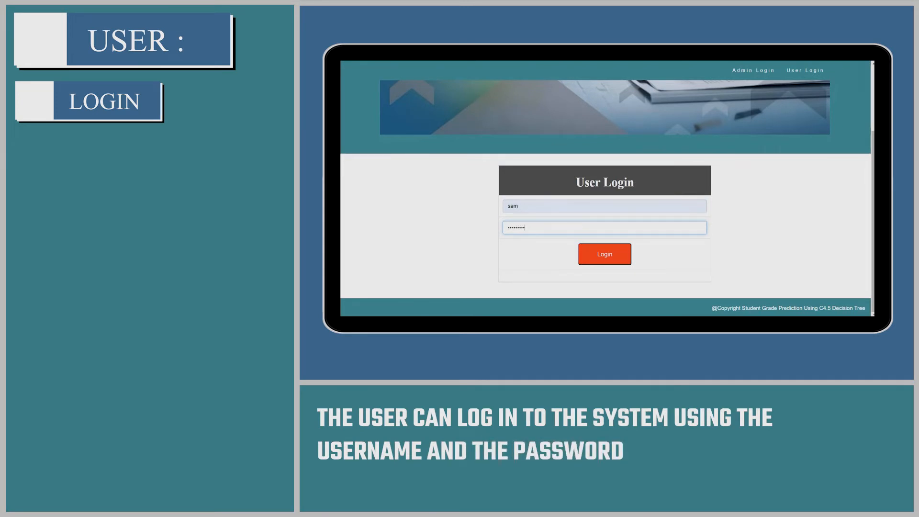
pyautogui.click(604, 253)
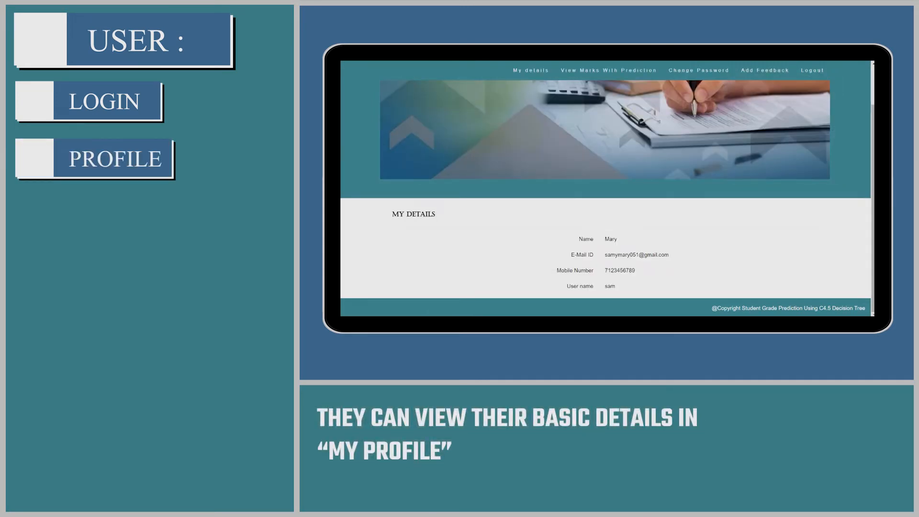
pyautogui.click(608, 70)
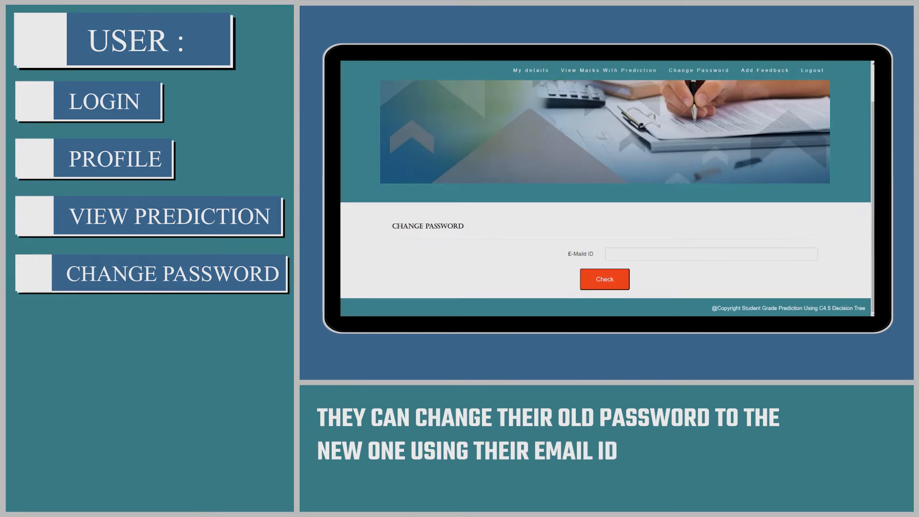
pyautogui.click(763, 70)
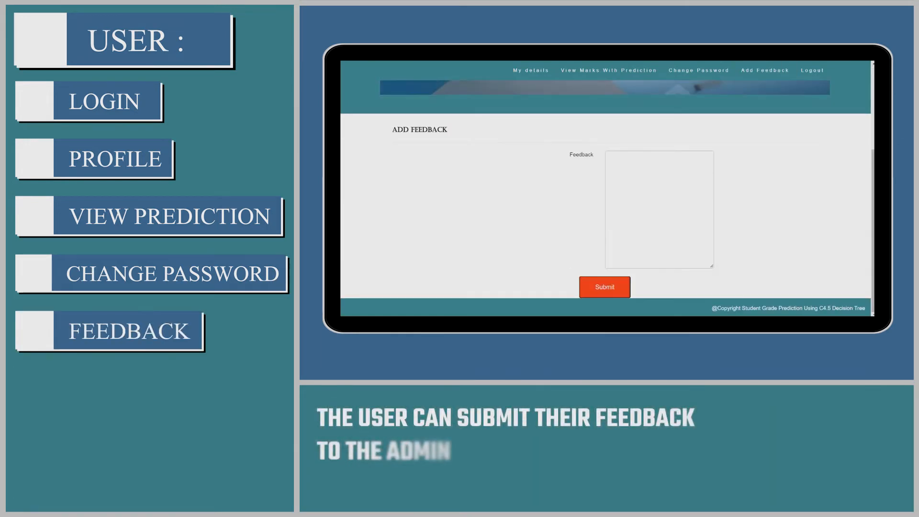